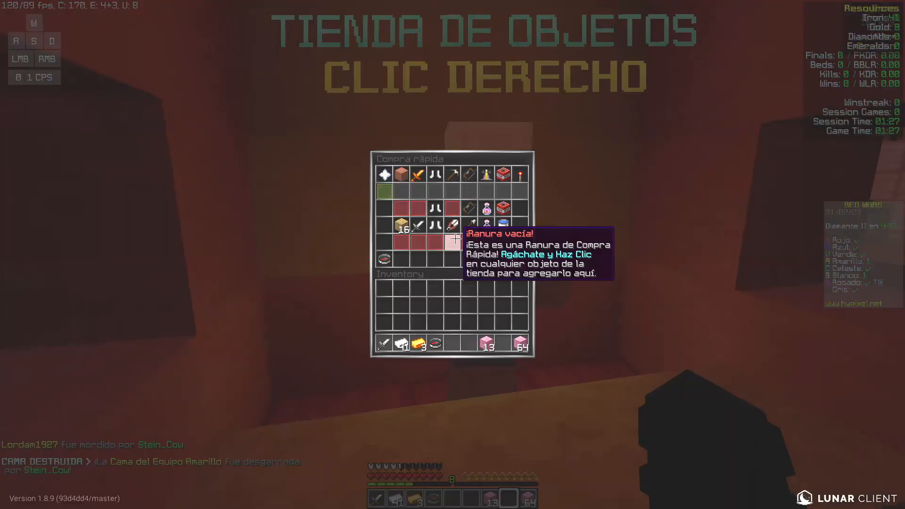
Close the Bed Wars item shop and then the chest inventory.
key(Escape)
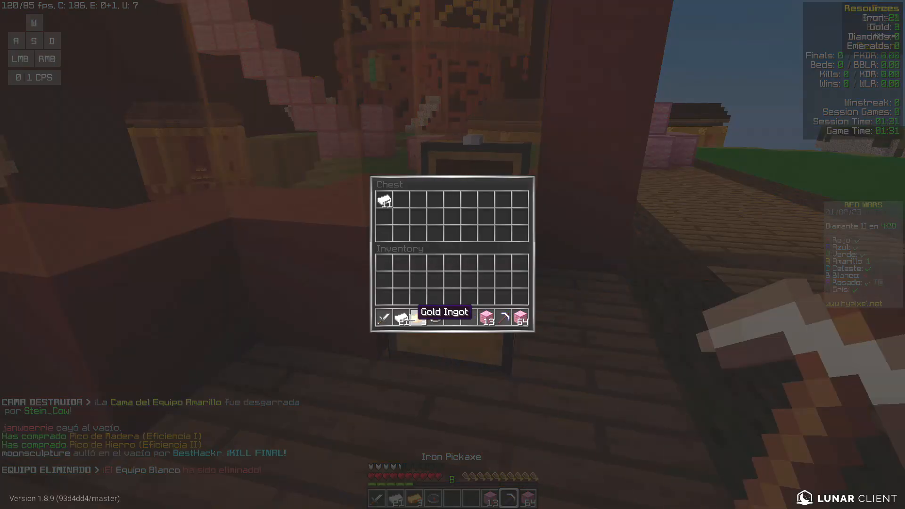
key(Escape)
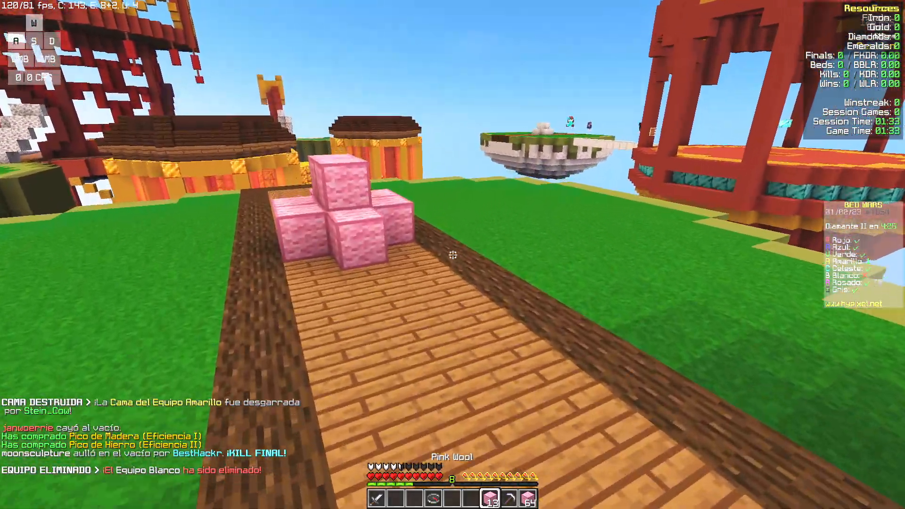
mouse_move(452, 255)
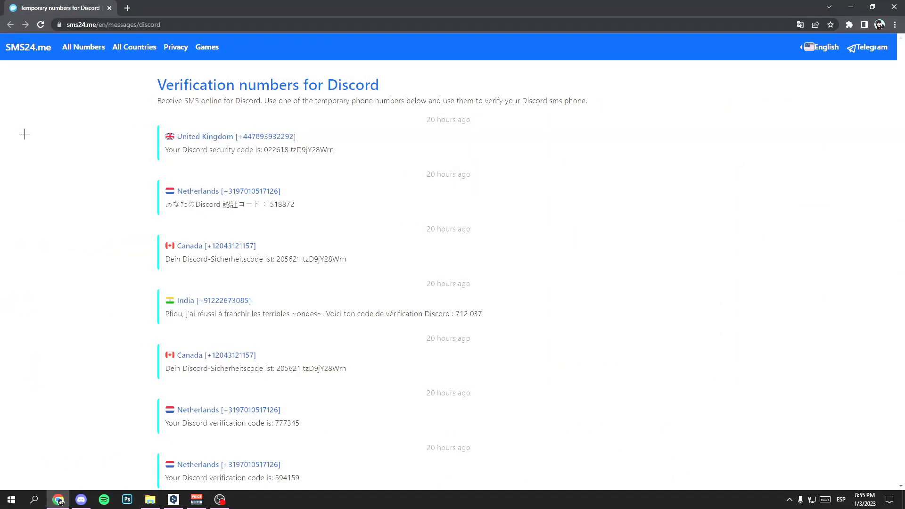
mouse_move(181, 247)
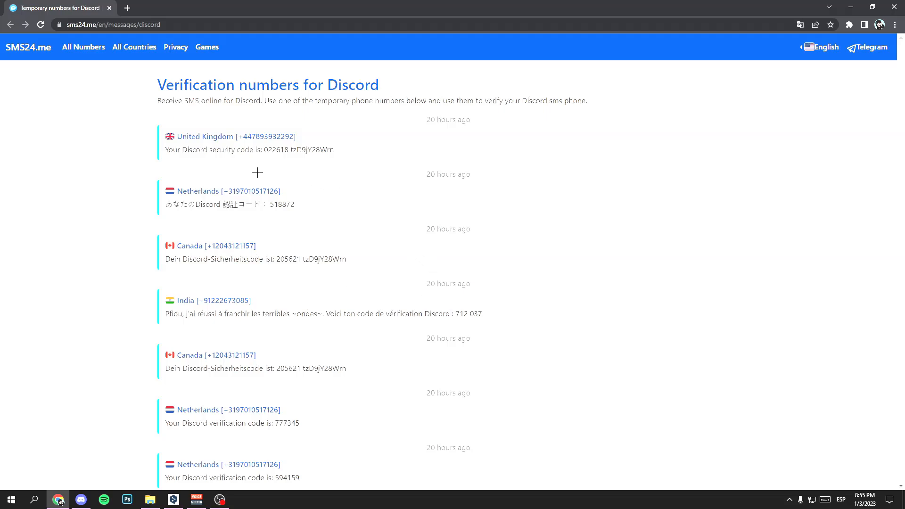
mouse_move(304, 183)
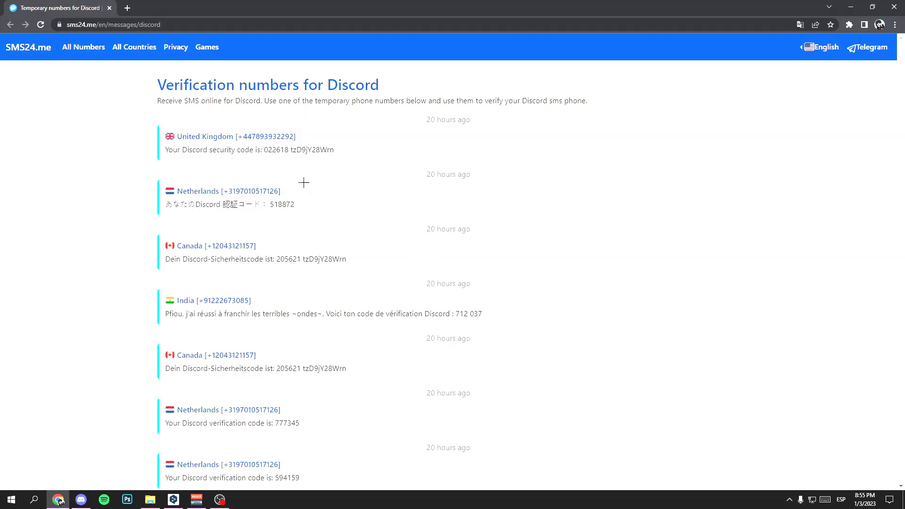
mouse_move(181, 191)
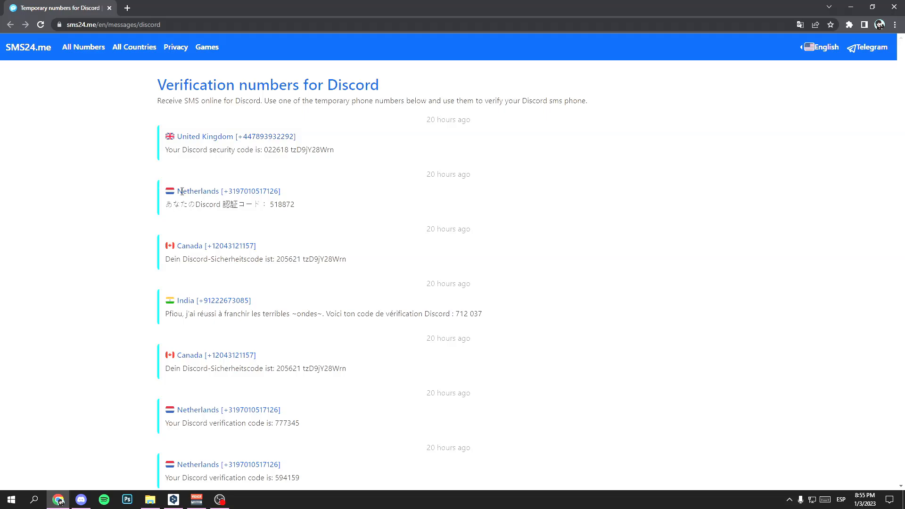
click(226, 191)
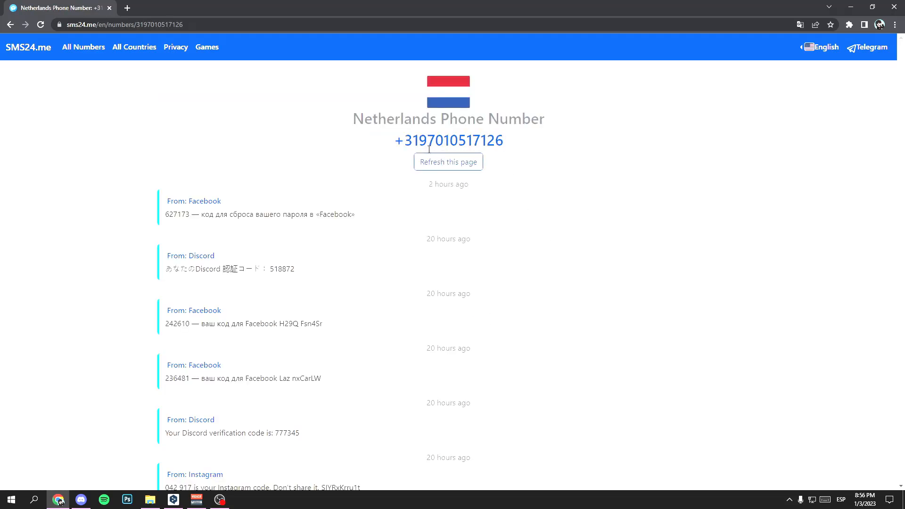
click(80, 499)
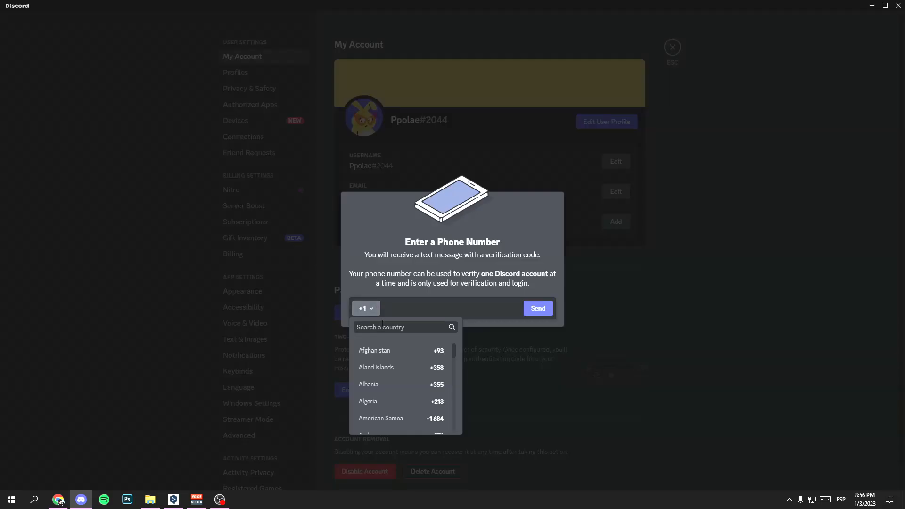
text(neth)
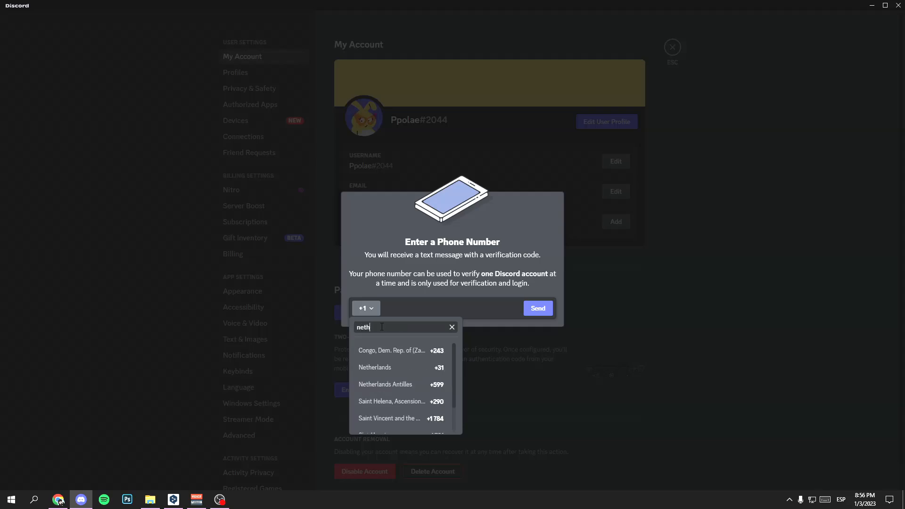
click(374, 367)
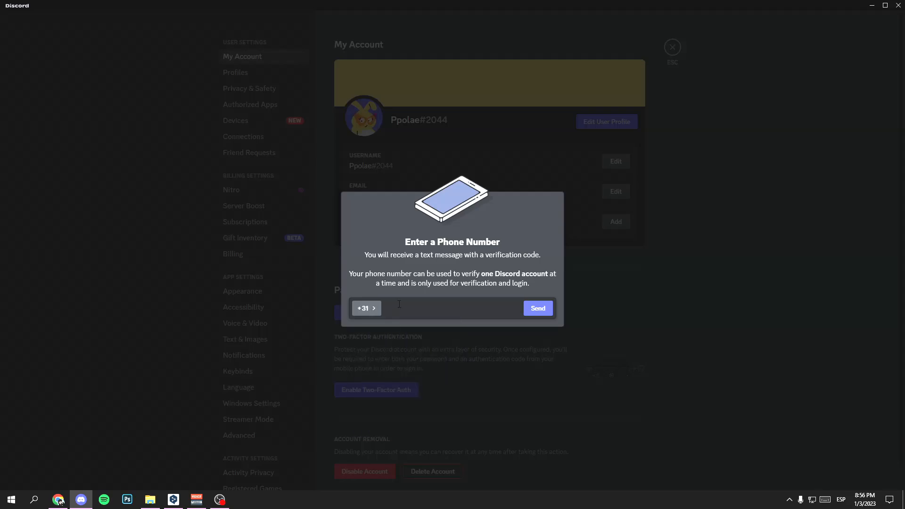
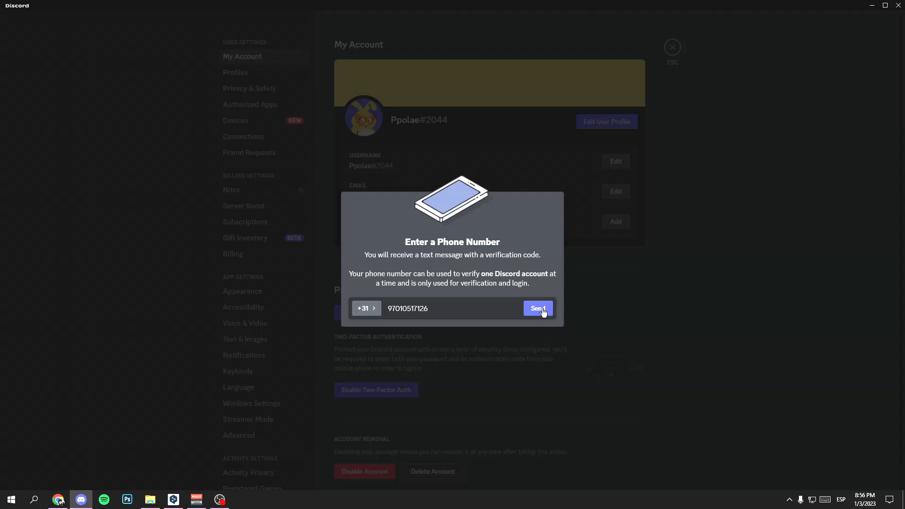
click(537, 308)
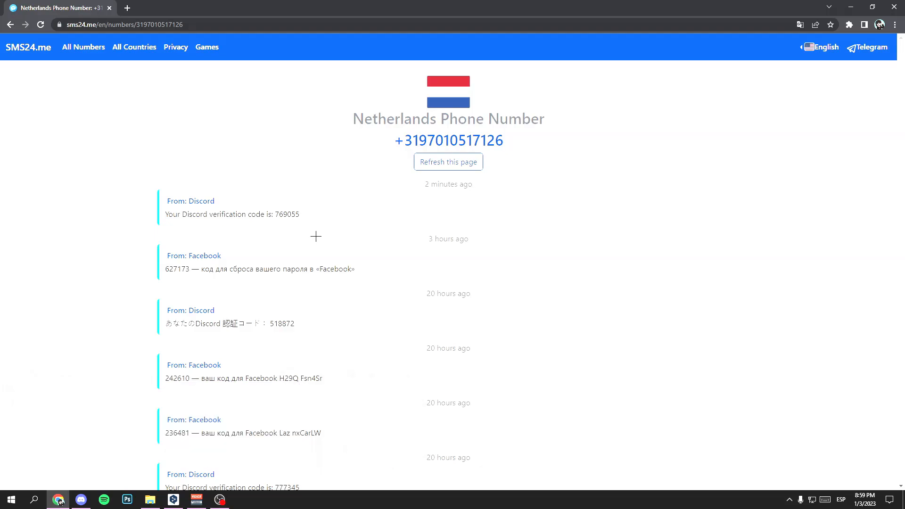
mouse_move(292, 236)
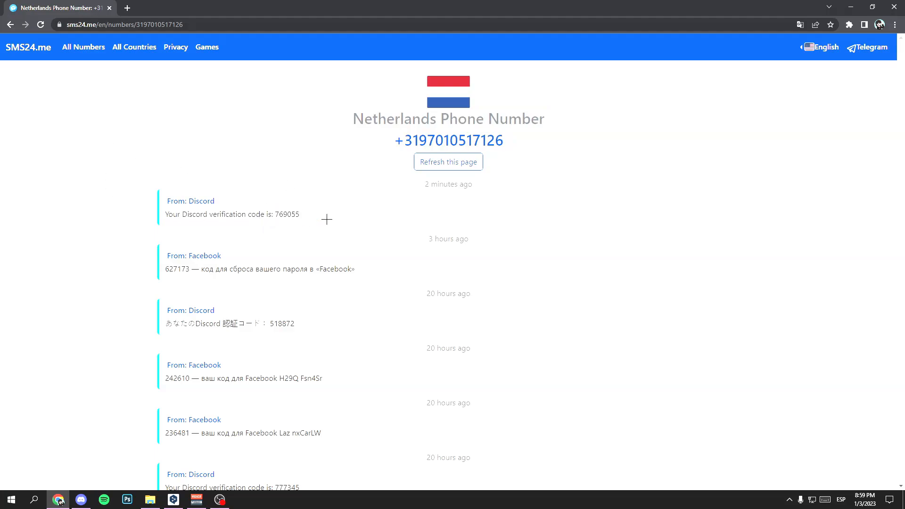
click(81, 499)
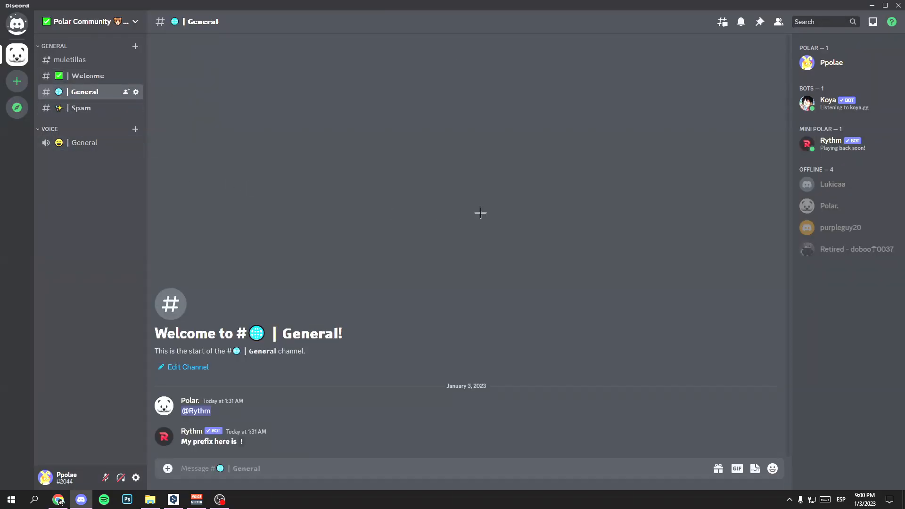